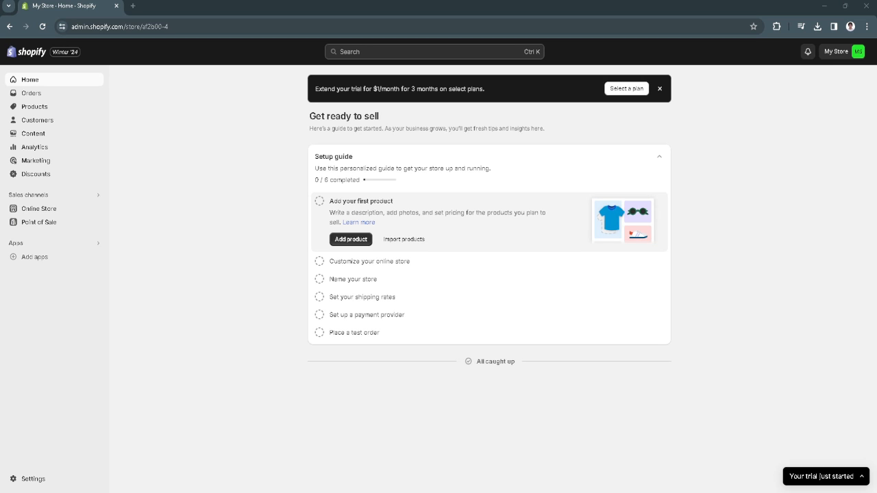
mouse_move(269, 219)
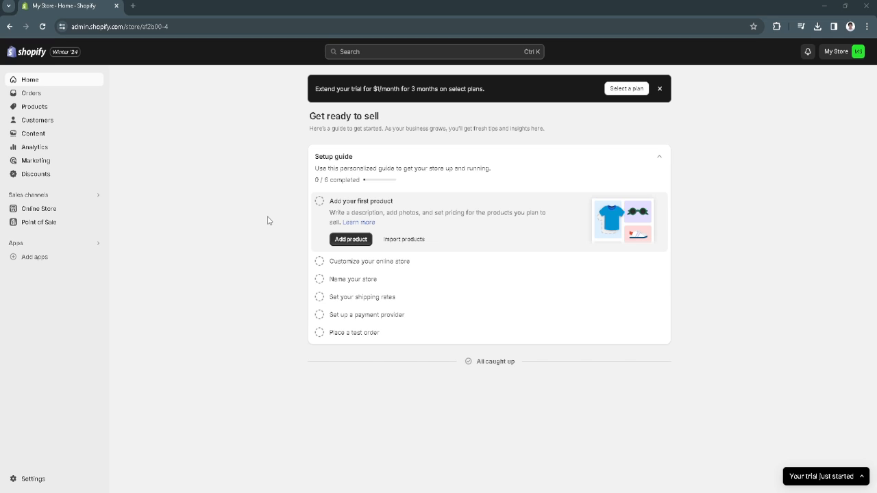
mouse_move(295, 208)
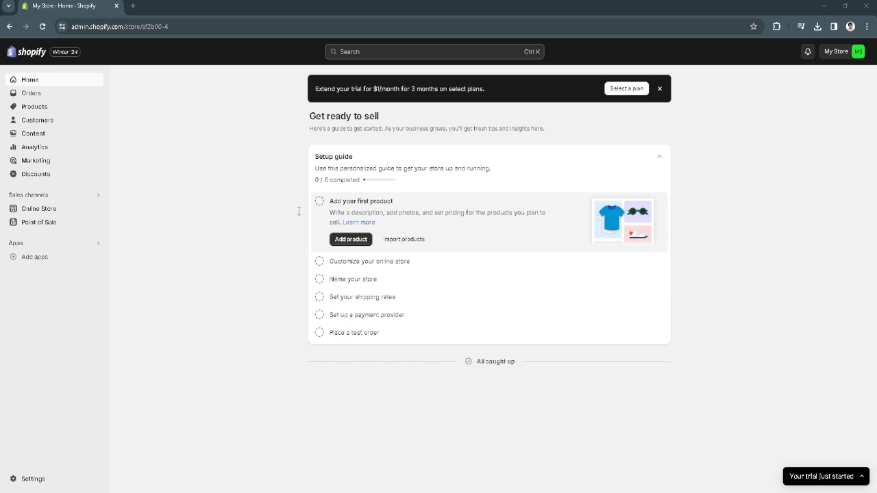
mouse_move(299, 211)
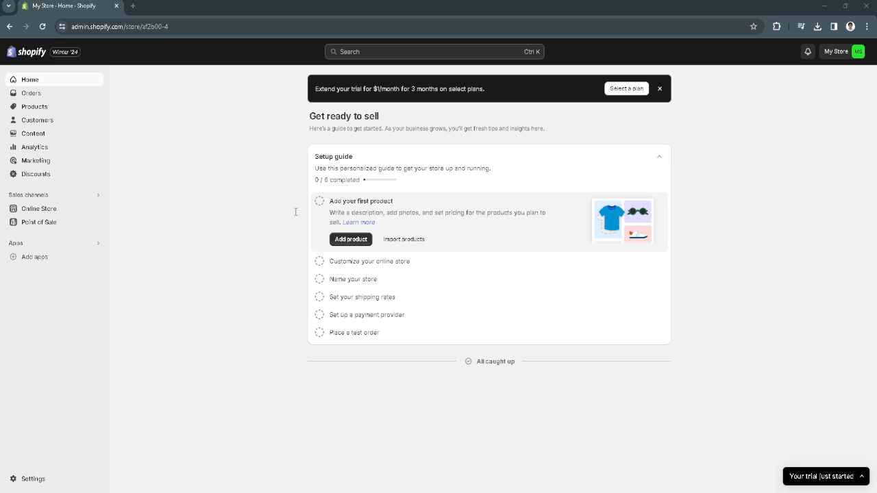
mouse_move(490, 458)
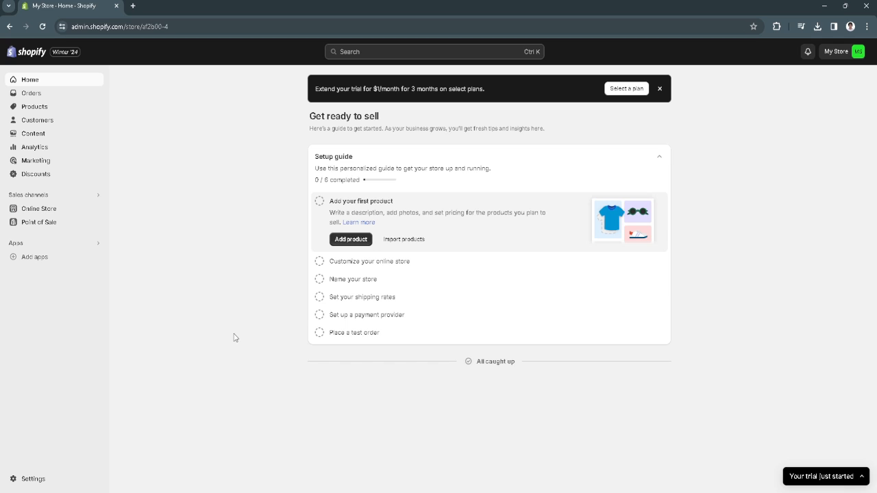
mouse_move(261, 319)
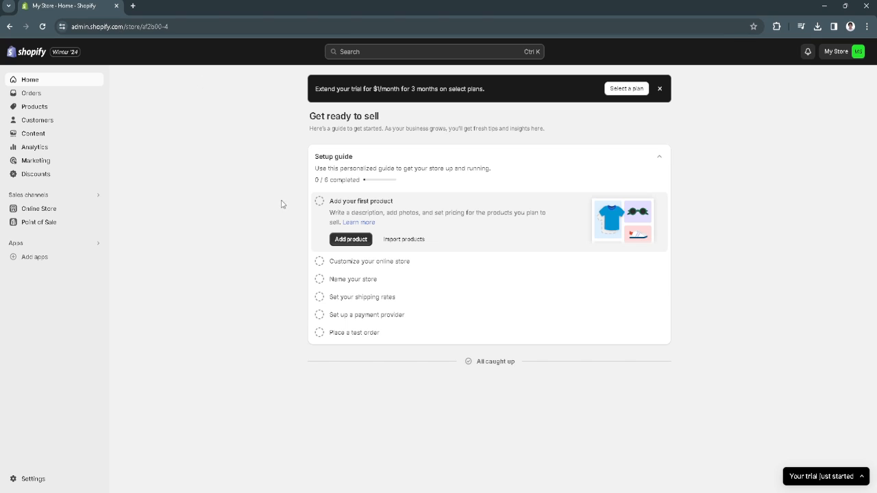
mouse_move(211, 277)
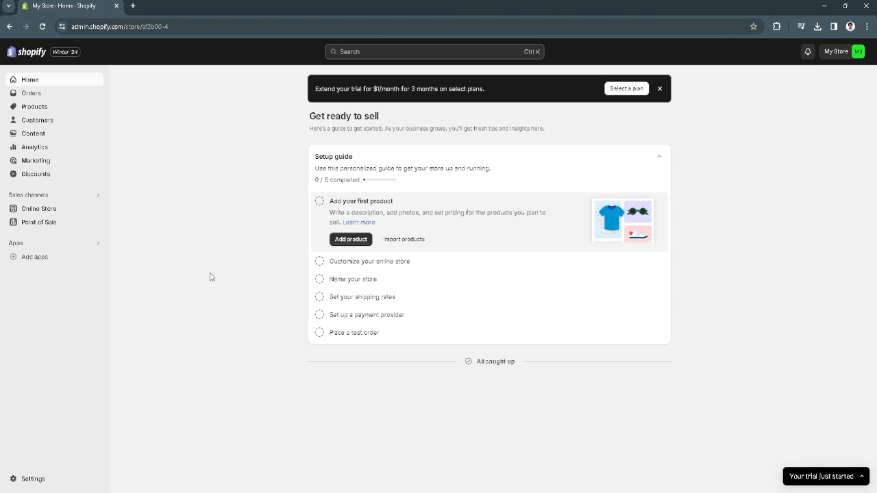
mouse_move(154, 342)
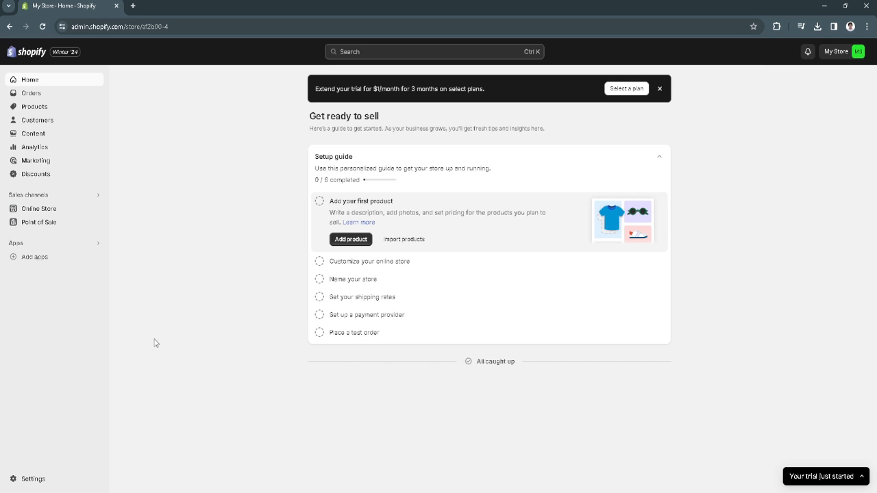
Reach the Buy new domain page from Settings > Domains, with the search field ready.
click(33, 479)
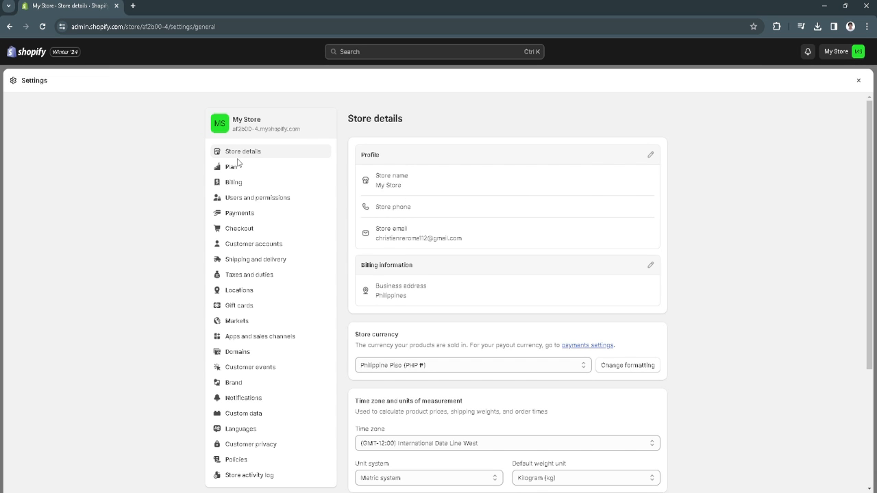
mouse_move(249, 159)
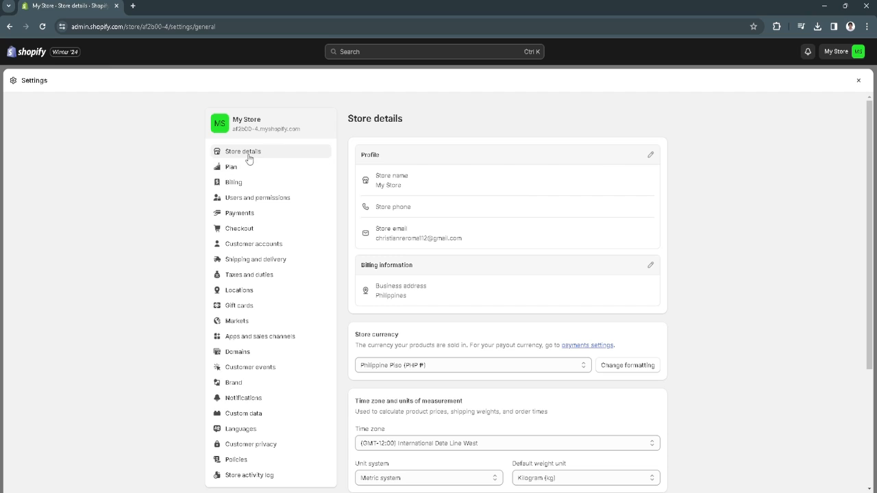
mouse_move(239, 351)
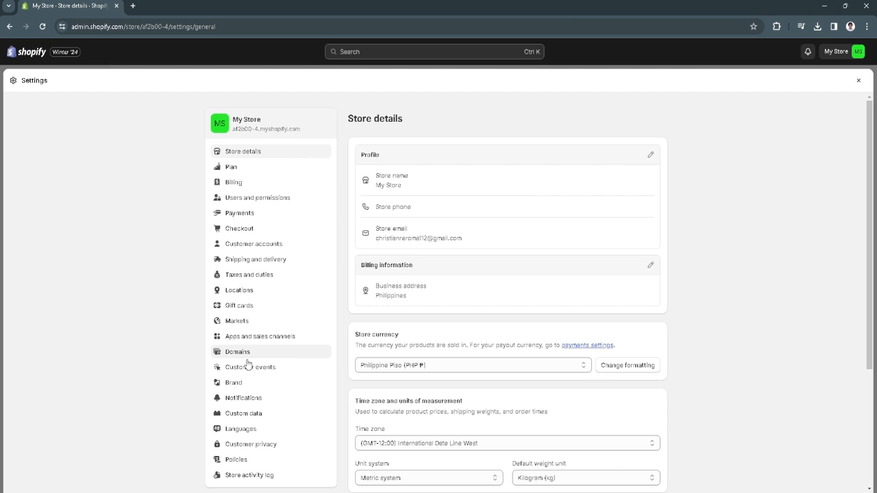
click(239, 351)
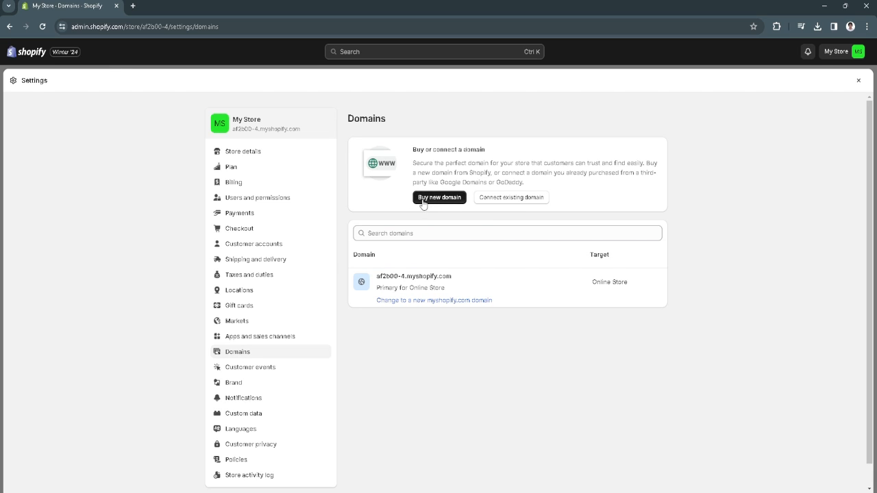
click(438, 198)
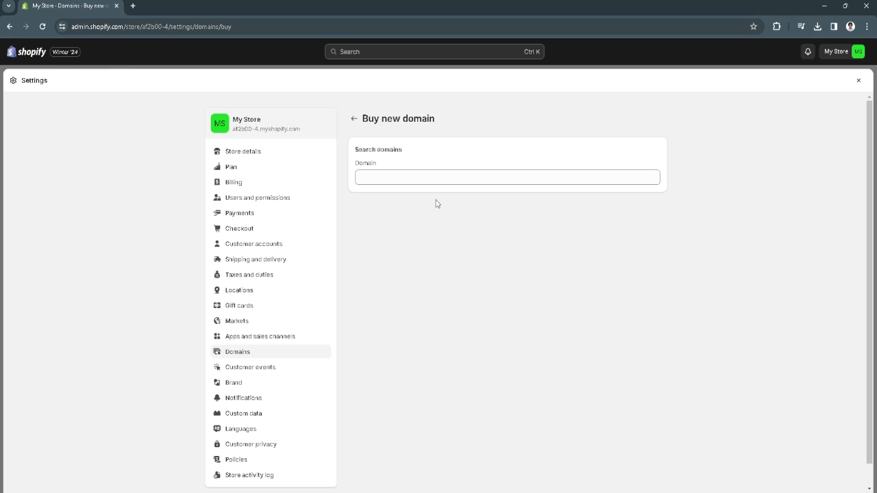
click(507, 176)
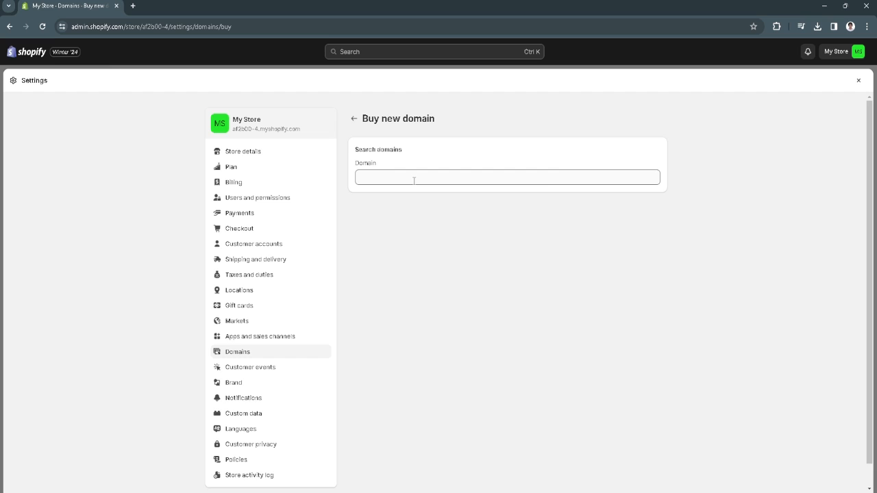
Search the domain name 'roma' to check .com availability and yearly price.
click(507, 178)
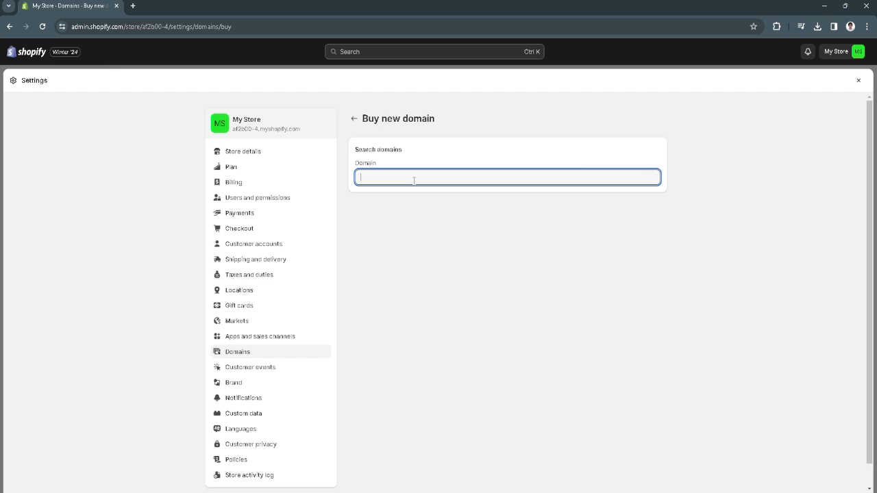
text(roma)
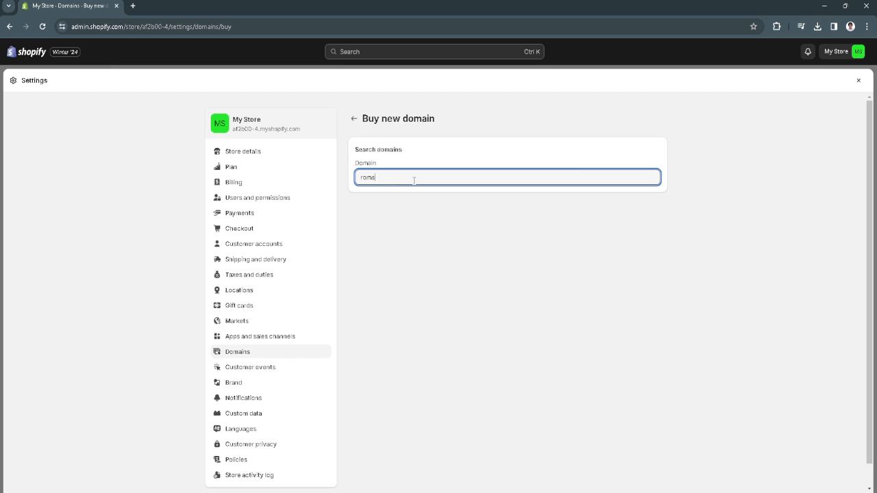
text(1)
key(Enter)
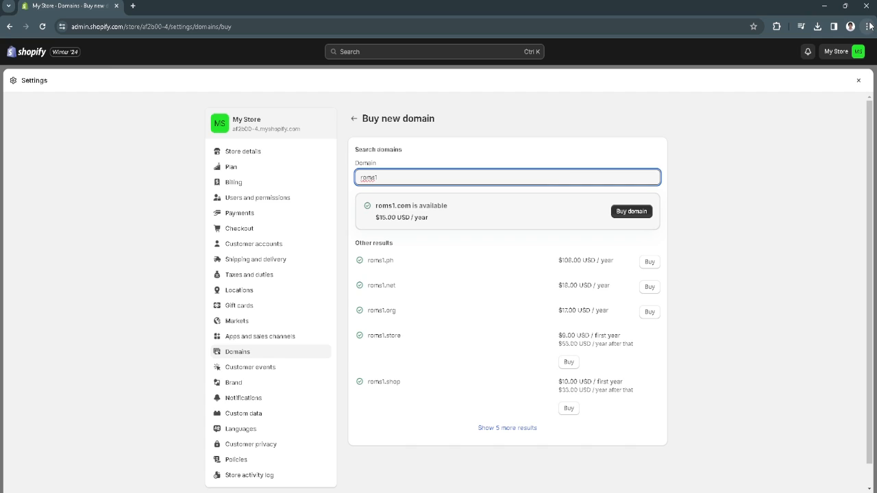
mouse_move(767, 165)
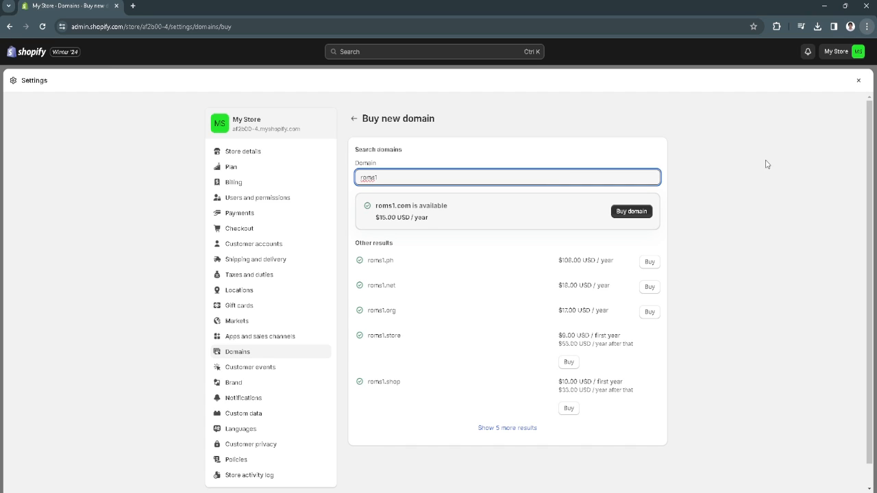
Show Chrome's Clear browsing data options under Privacy and security, with browsing history ticked.
click(241, 5)
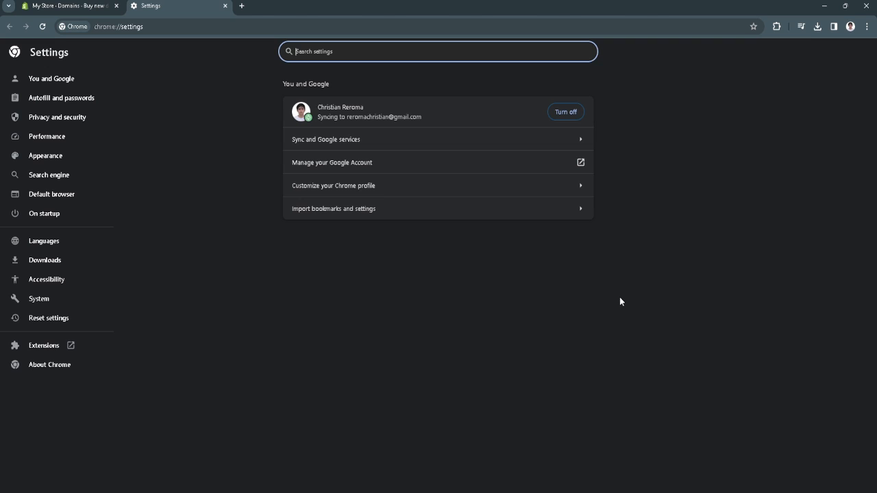
mouse_move(202, 252)
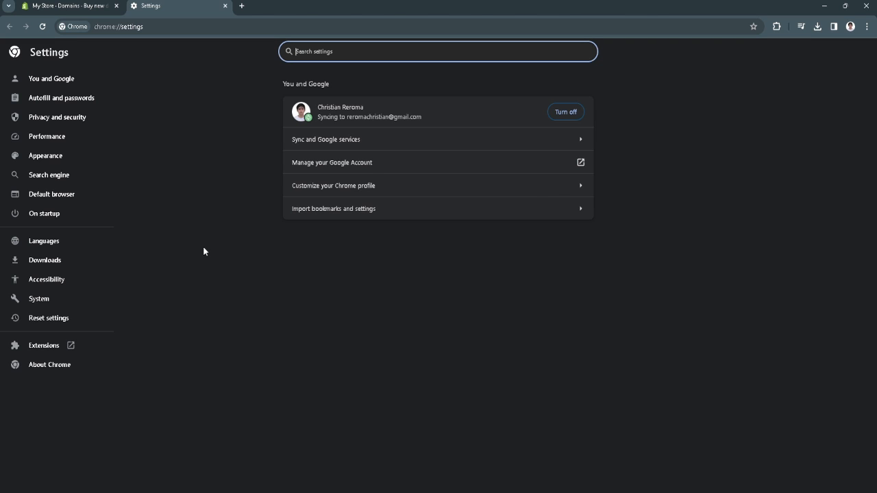
click(58, 117)
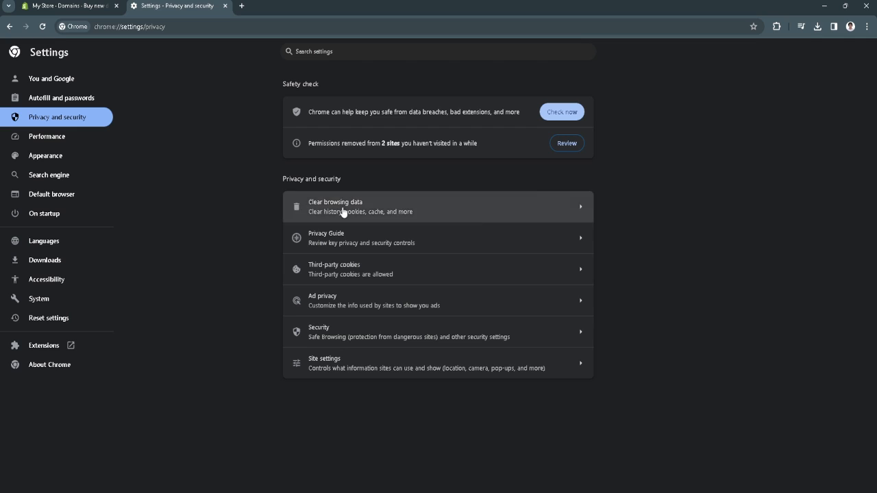
click(343, 206)
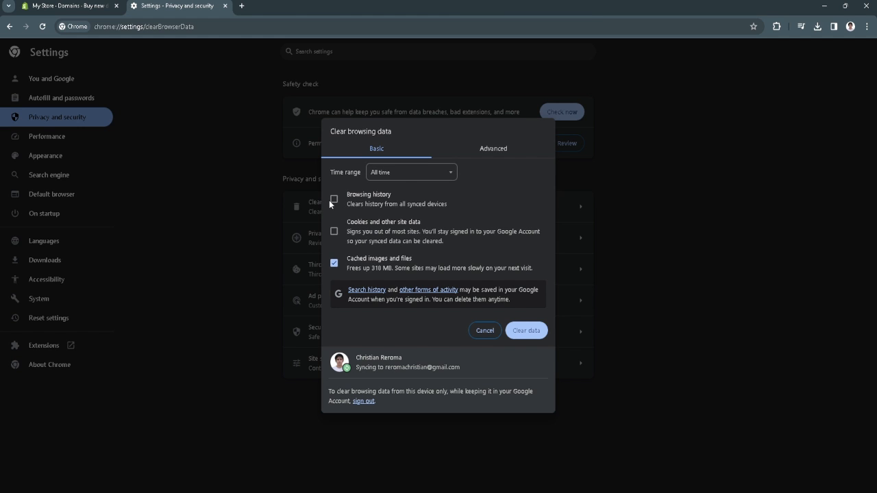
click(335, 231)
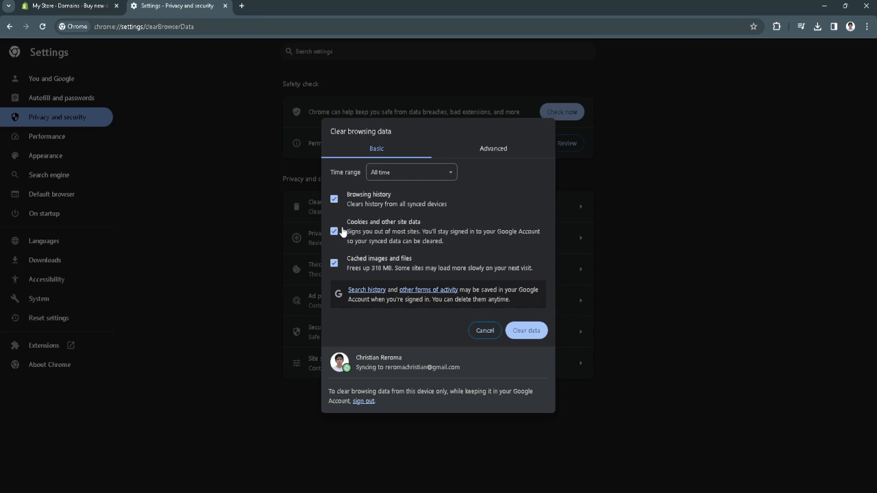
mouse_move(394, 263)
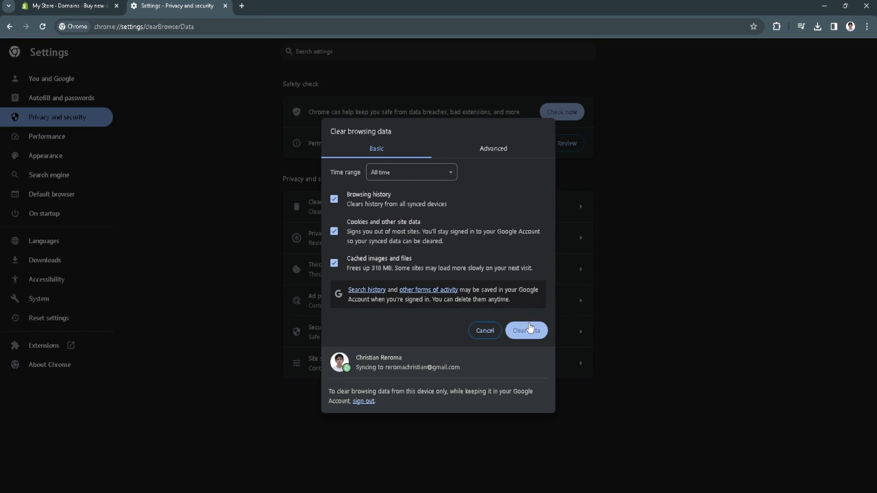
mouse_move(500, 117)
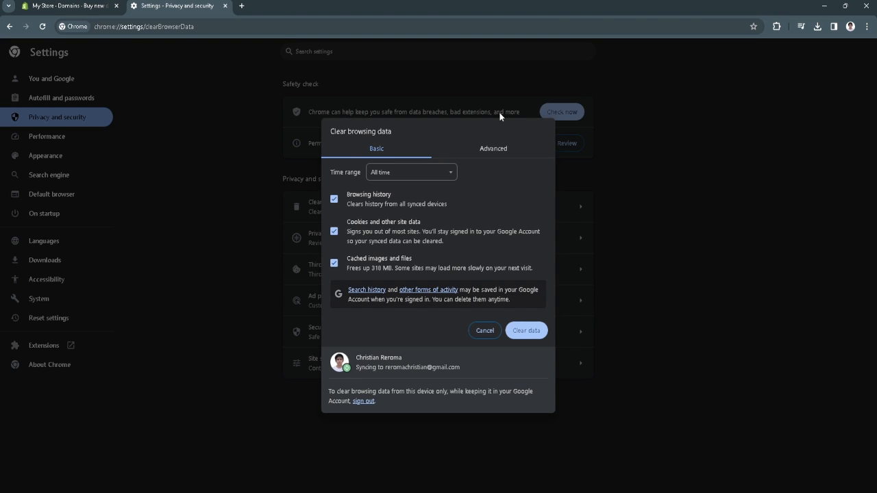
mouse_move(473, 107)
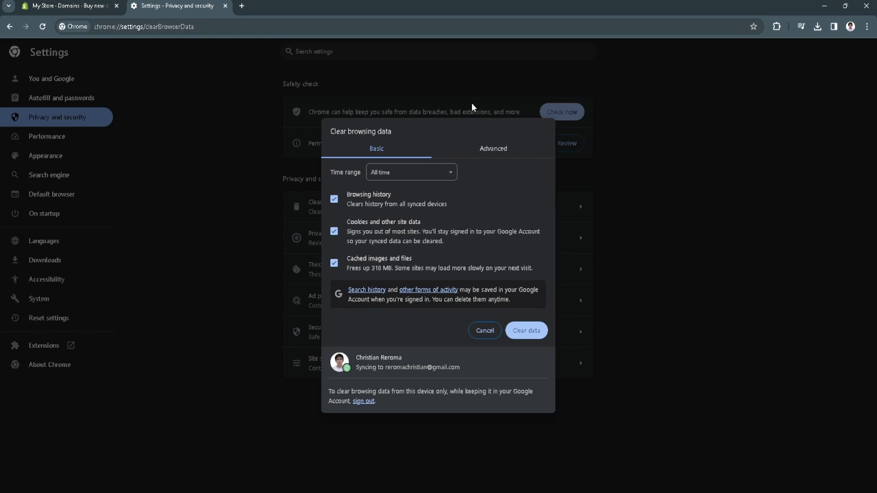